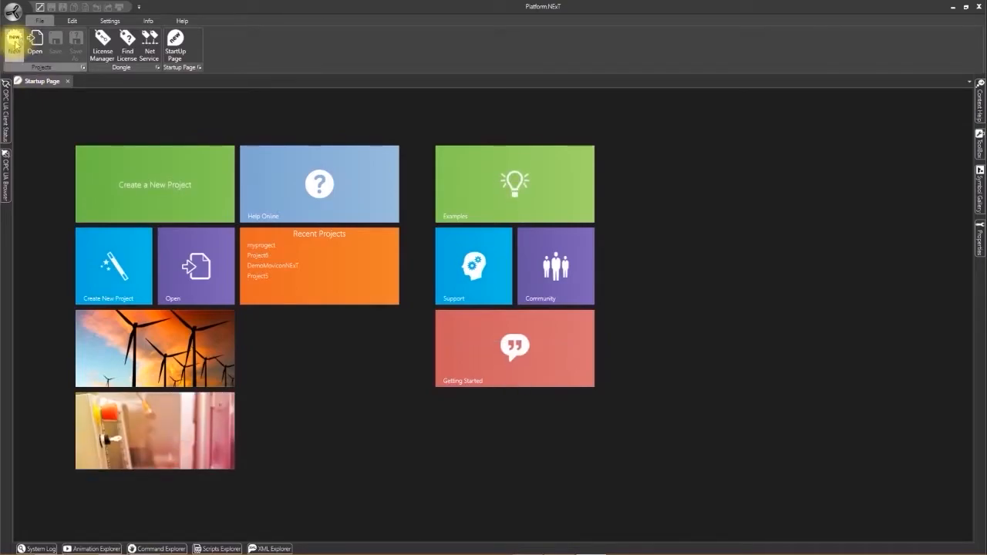
# Start a new project and choose the Project Wizard plugin in the Wizard Plugin Manager.
pyautogui.click(14, 39)
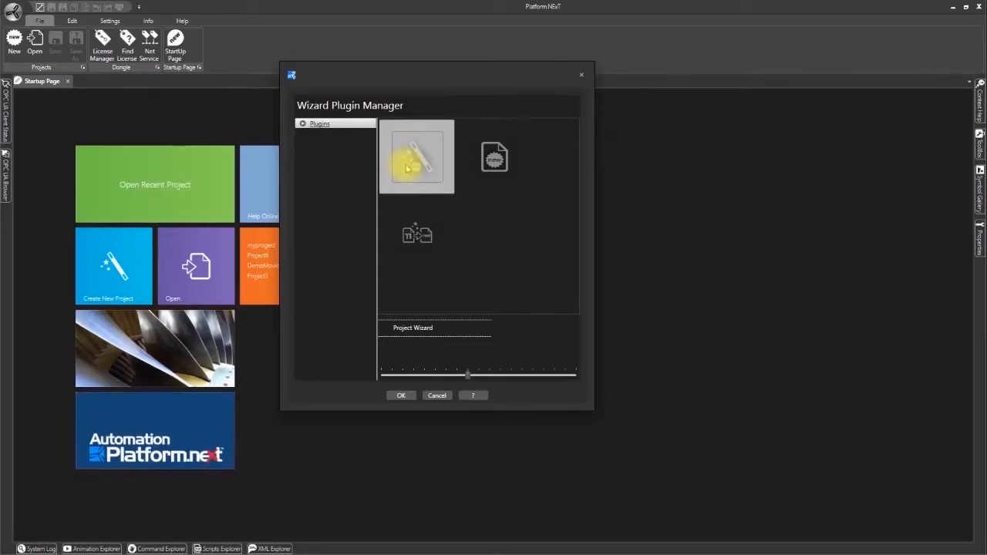
pyautogui.click(401, 395)
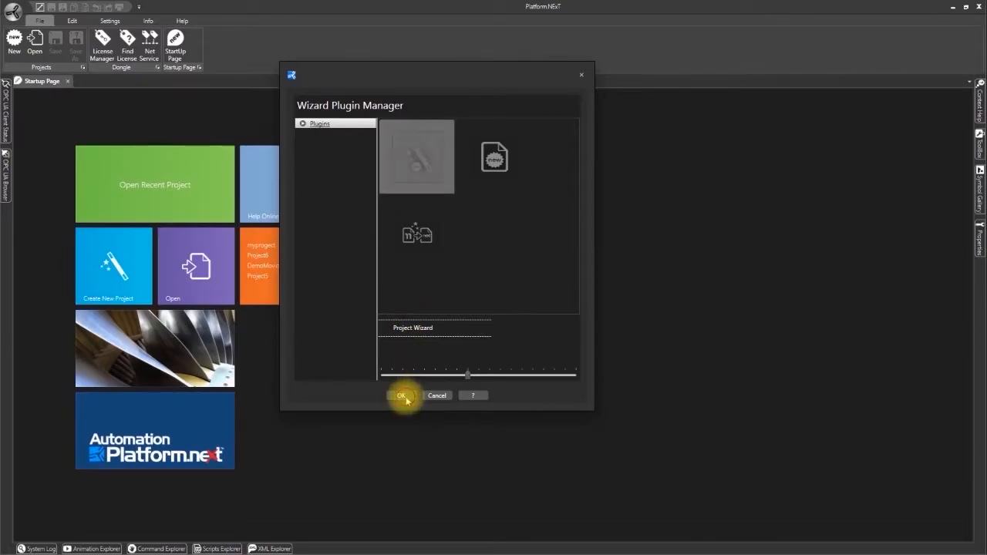
# Launch the New Project Wizard and enter 'myproject' as the project name.
pyautogui.click(401, 395)
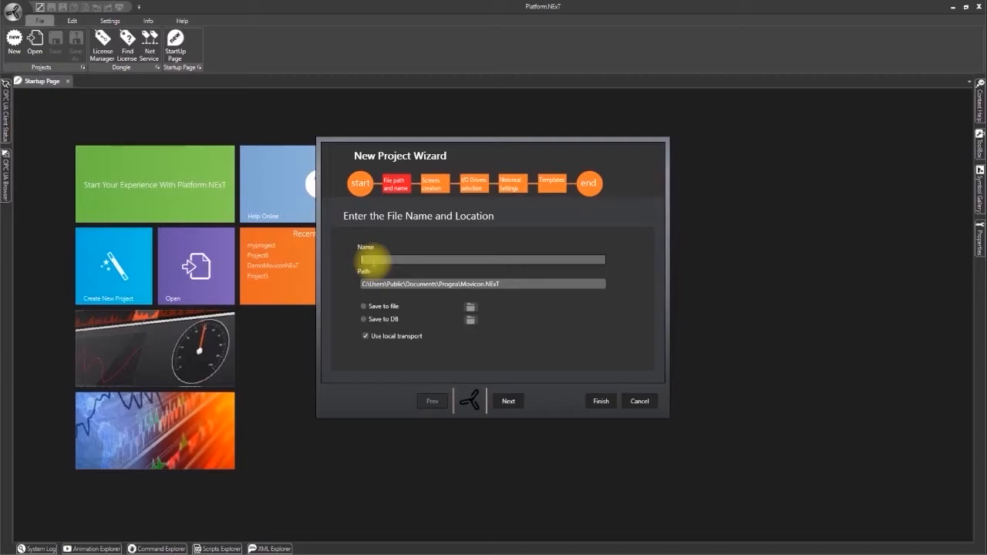
pyautogui.write('myproject')
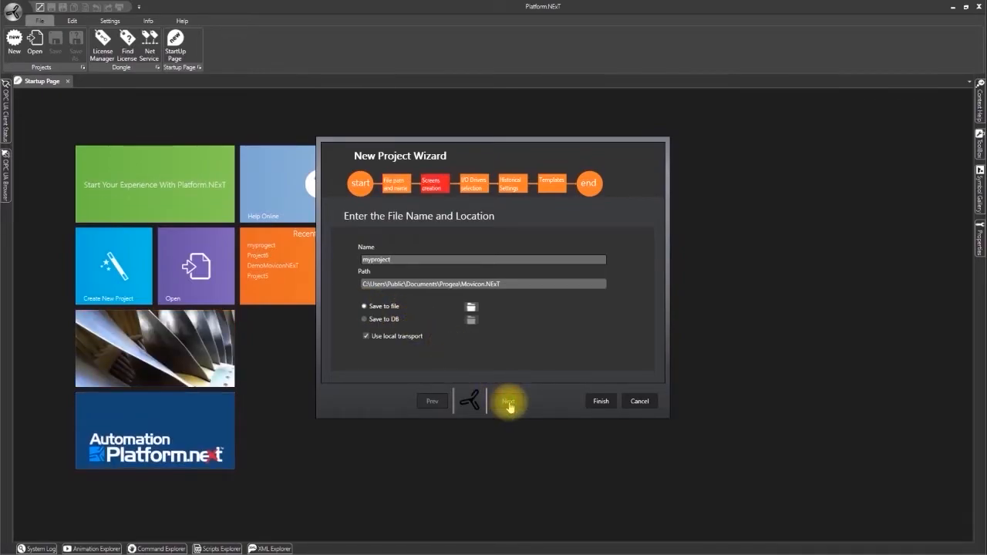
# On the screens step, set 1920 by 1080 screens with captions and a screen template enabled.
pyautogui.click(508, 401)
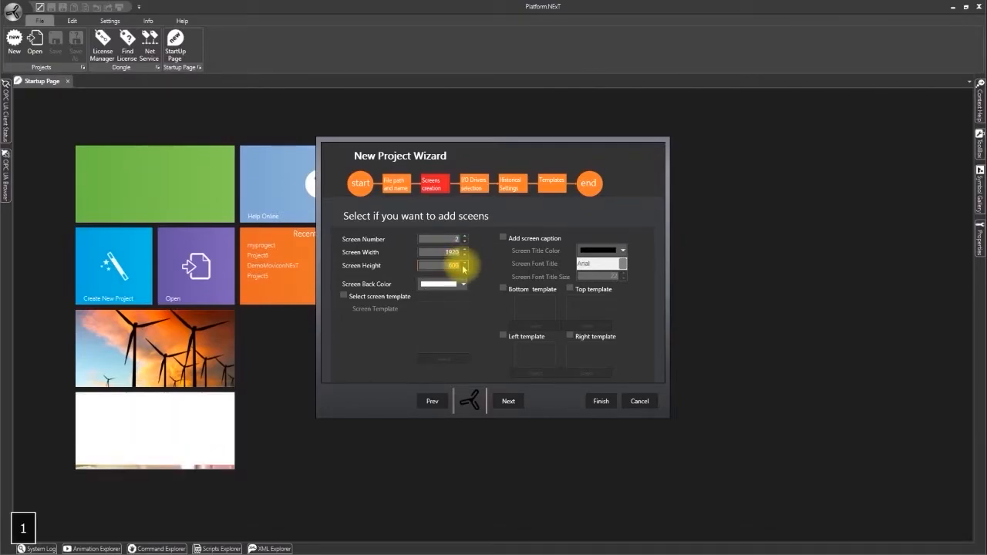
pyautogui.click(464, 262)
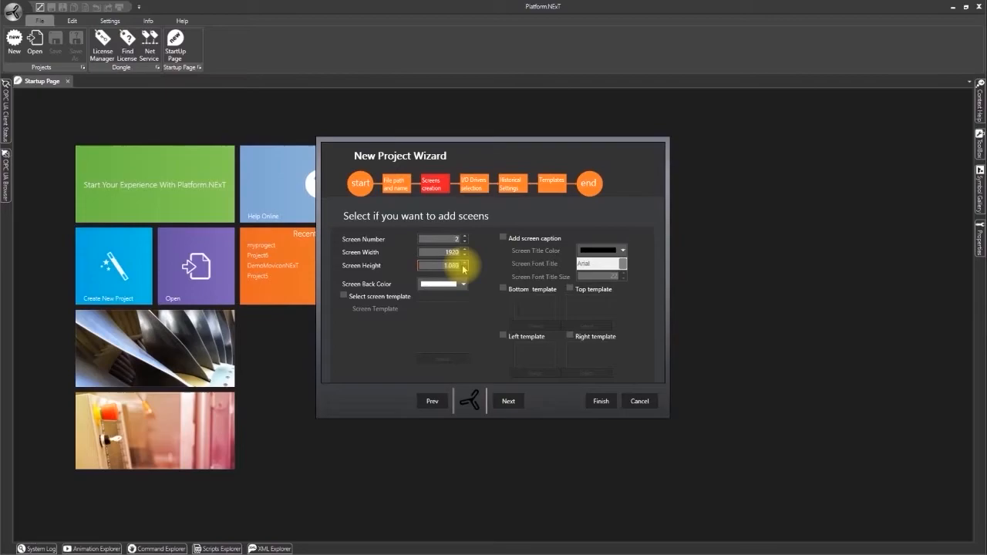
pyautogui.click(502, 238)
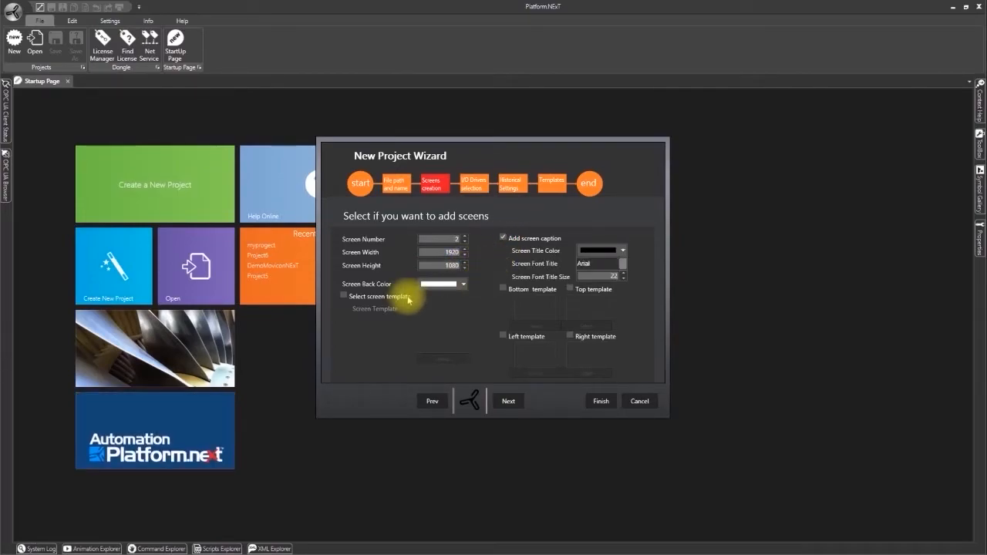
pyautogui.click(343, 296)
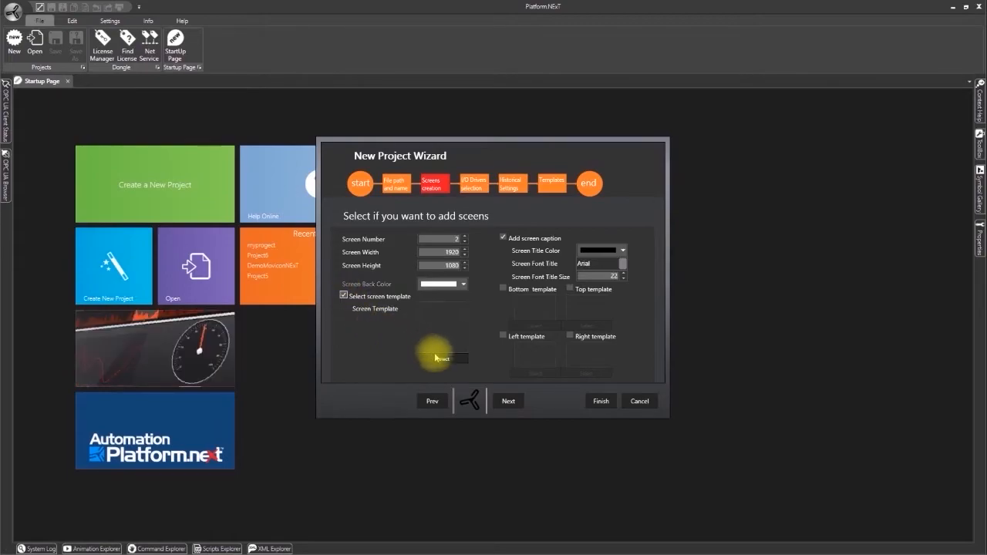
# Pick the Blank Screens Full HD 1920x1080 template and confirm it.
pyautogui.click(443, 358)
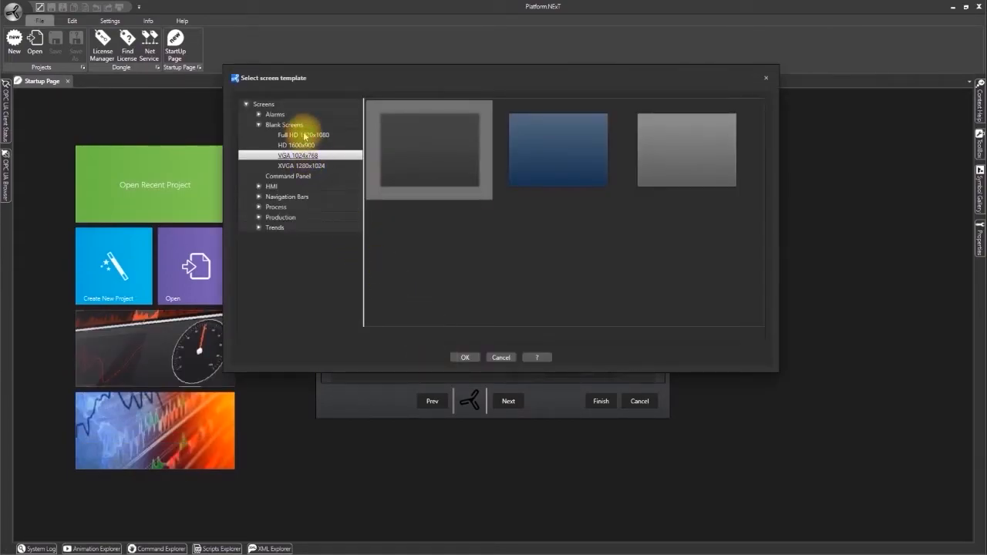
pyautogui.click(303, 134)
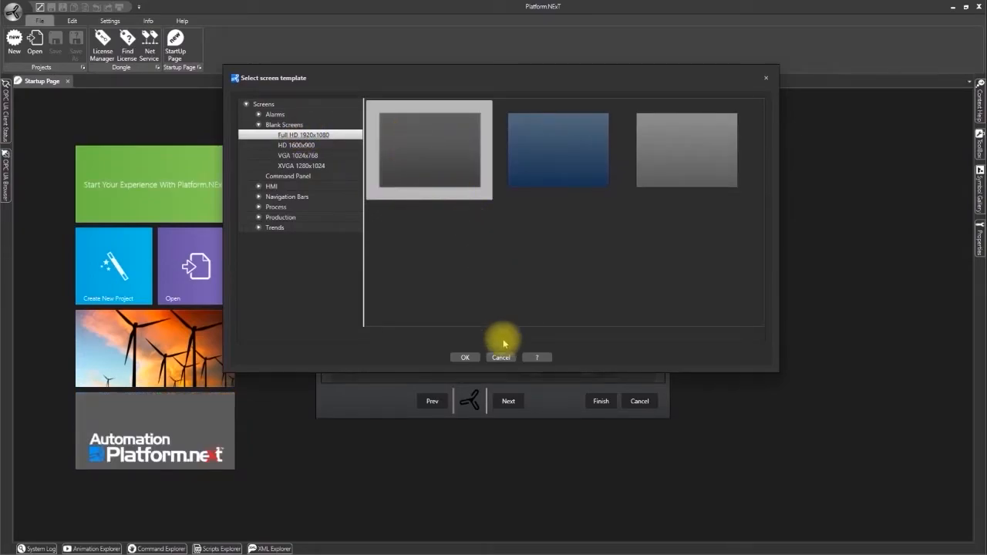
pyautogui.click(465, 358)
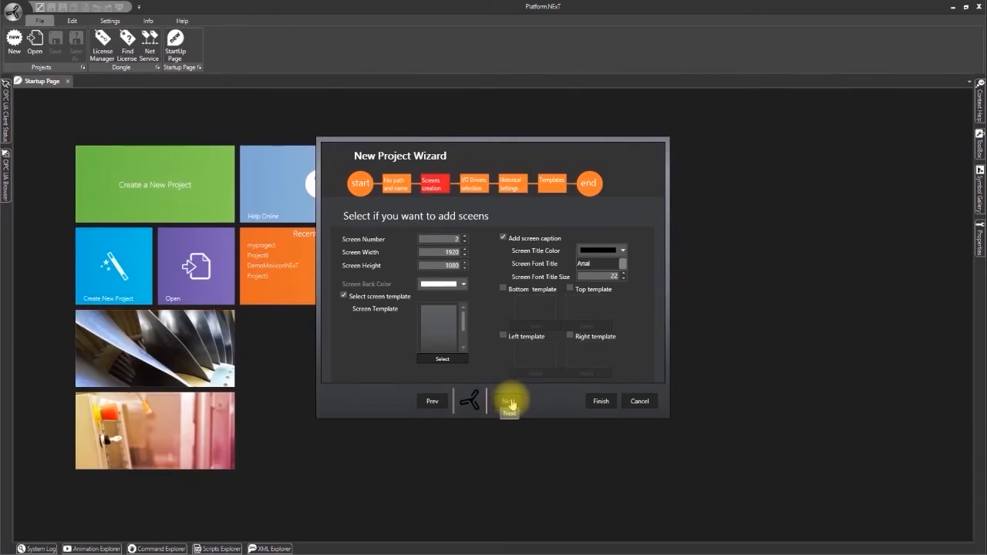
# Skip the I/O Drivers, Historicals and prototypes pages and finish, creating myproject.
pyautogui.click(509, 401)
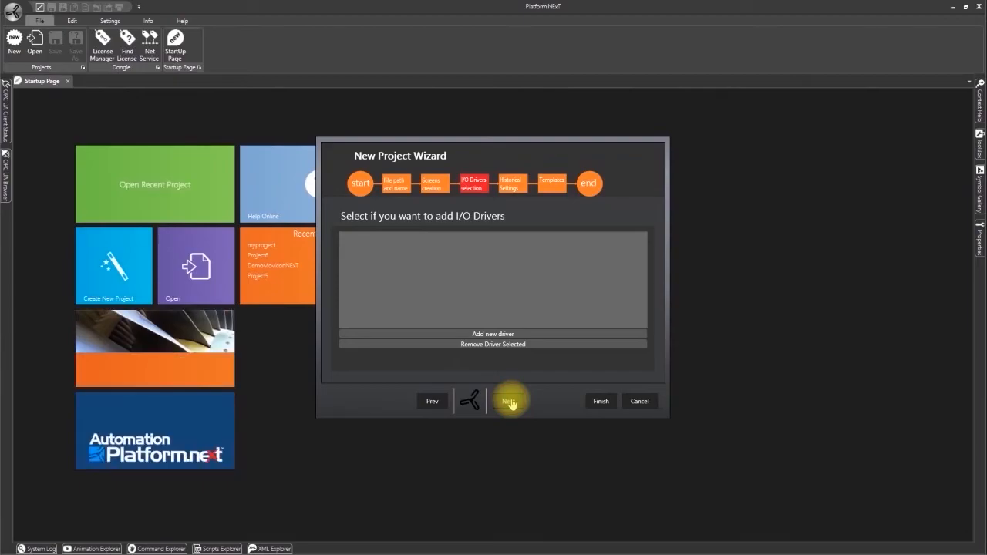
pyautogui.click(509, 401)
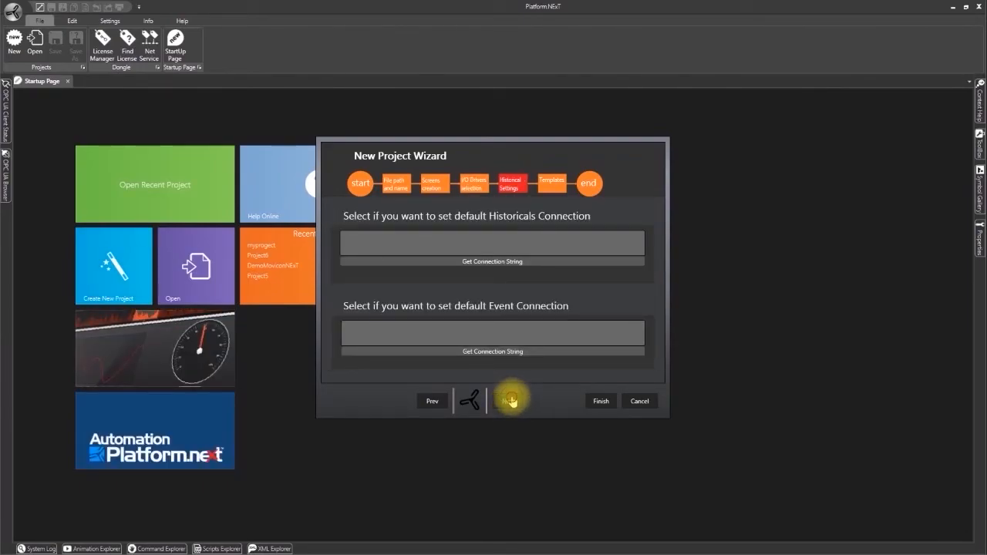
pyautogui.click(512, 401)
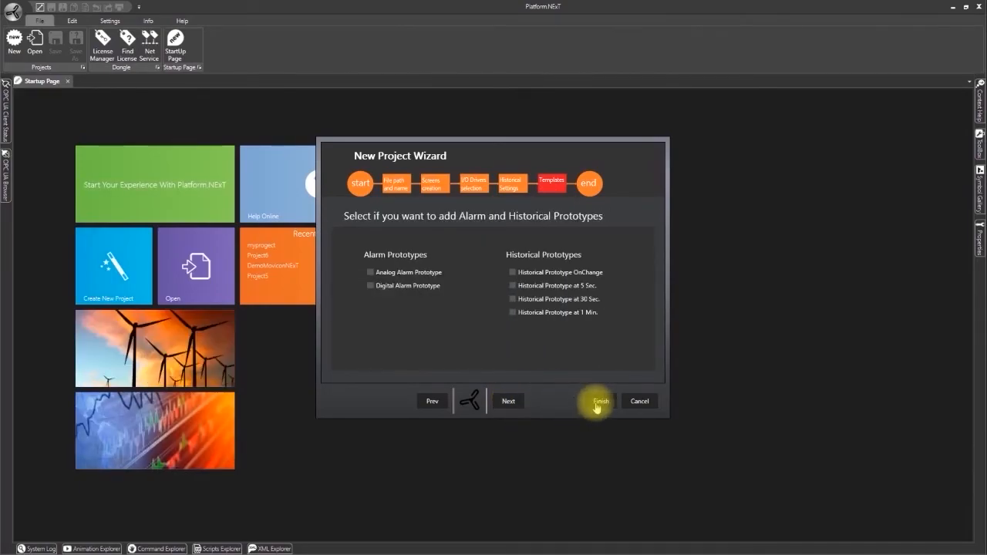
pyautogui.click(598, 401)
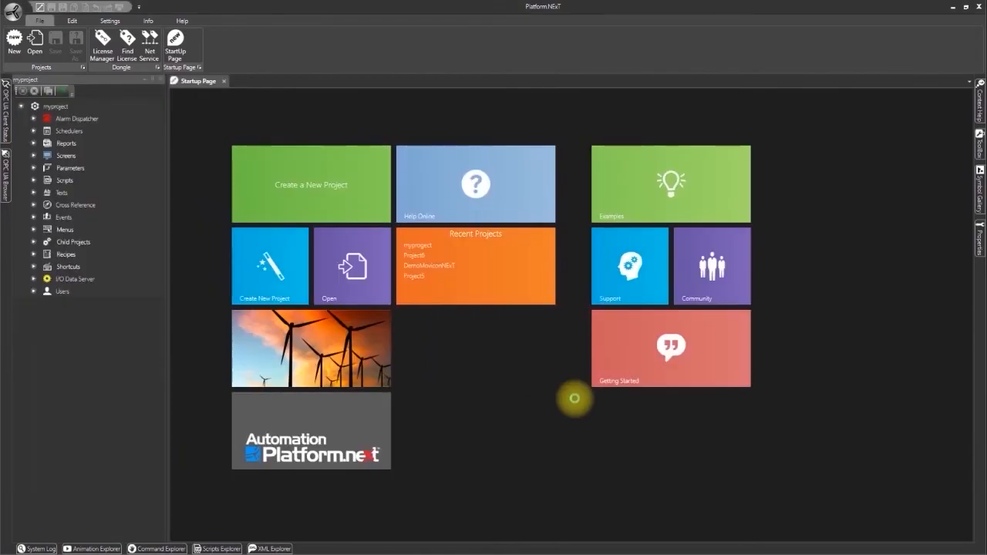
pyautogui.moveTo(532, 384)
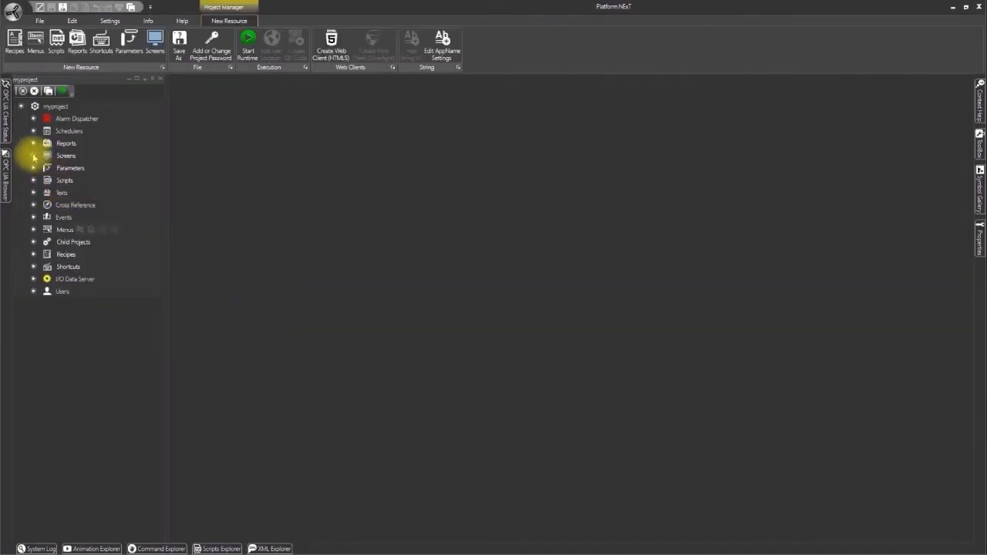
# Expand the Screens folder in the project explorer and open Screen1 in the editor.
pyautogui.click(34, 156)
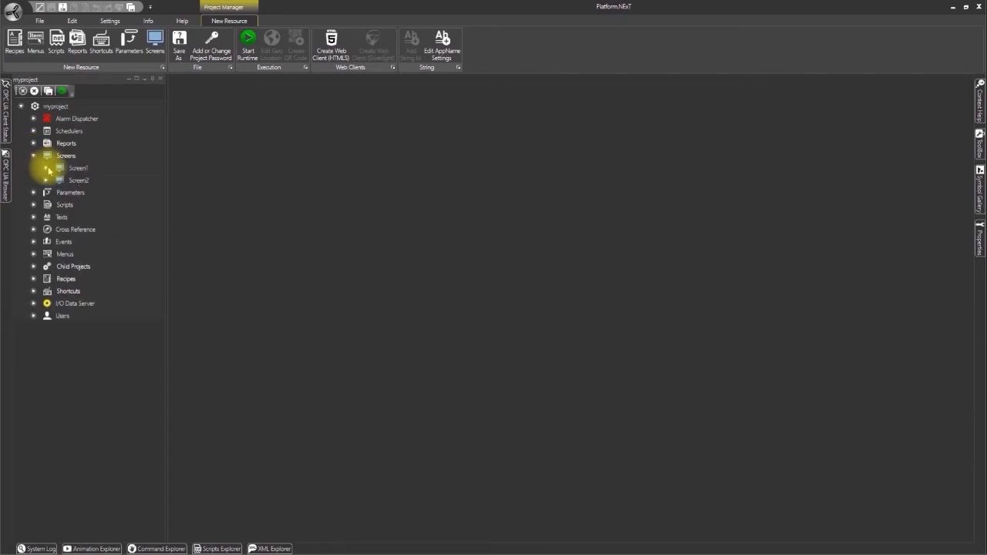
pyautogui.doubleClick(77, 168)
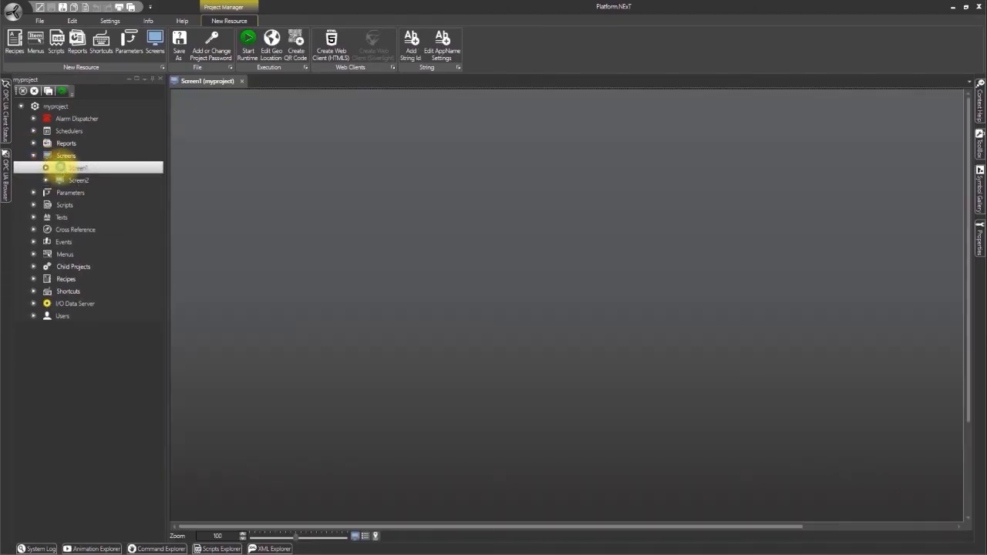